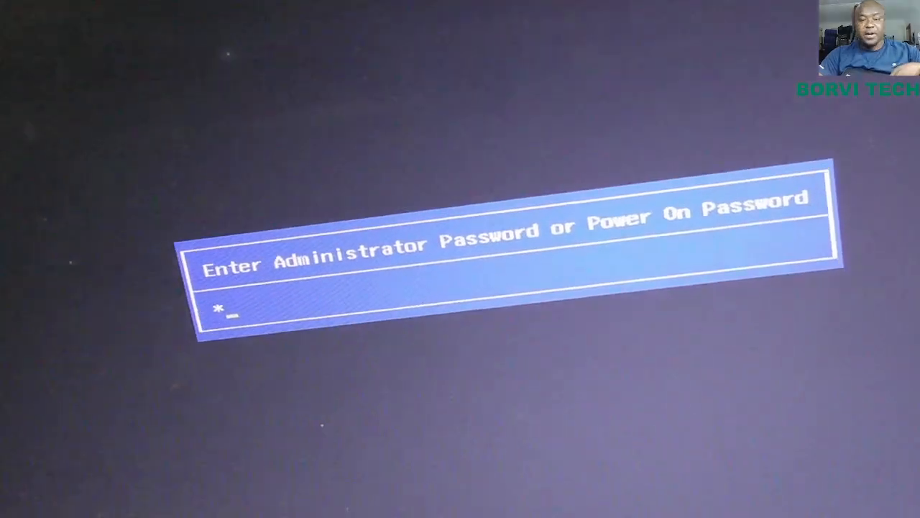
Step: Enter the wrong password 'password' repeatedly, acknowledging each Invalid Password notice until System Disabled appears
text(password)
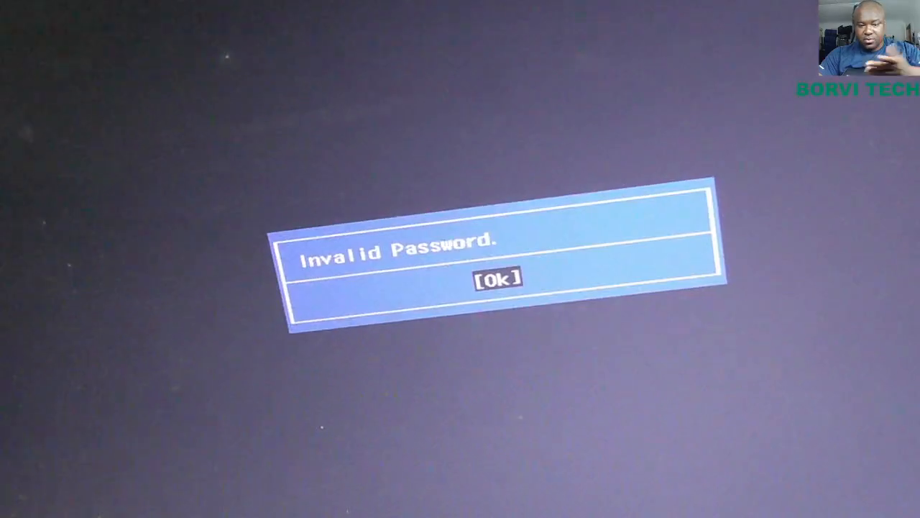
click(498, 279)
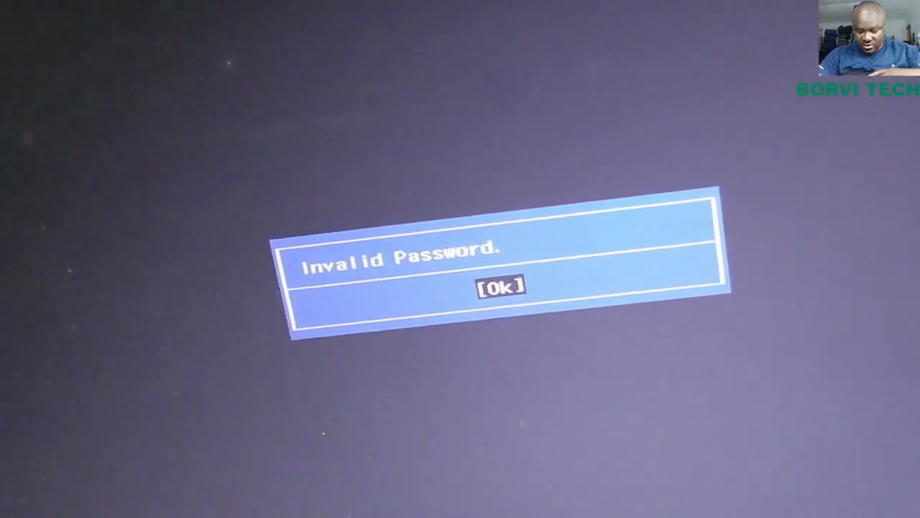
click(499, 285)
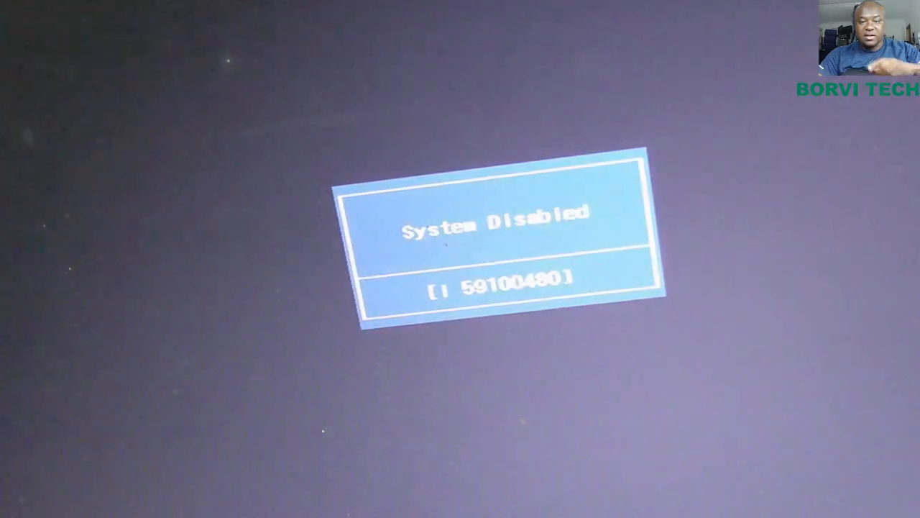